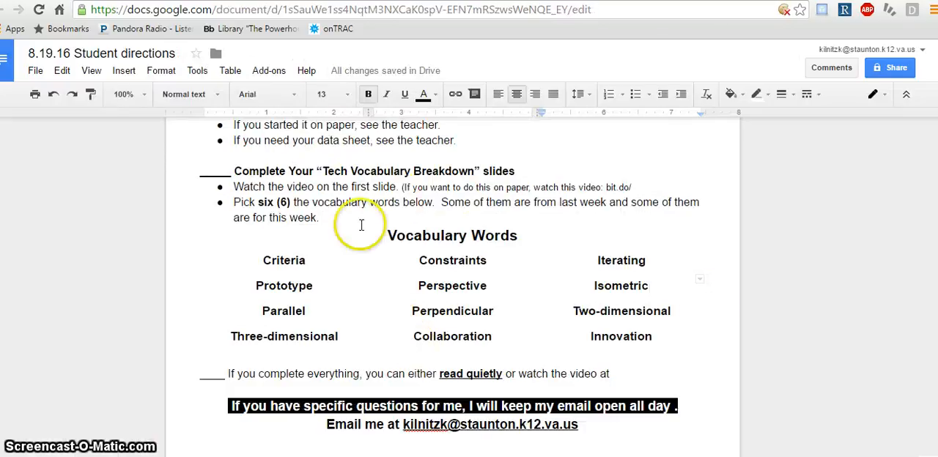
mouse_move(451, 234)
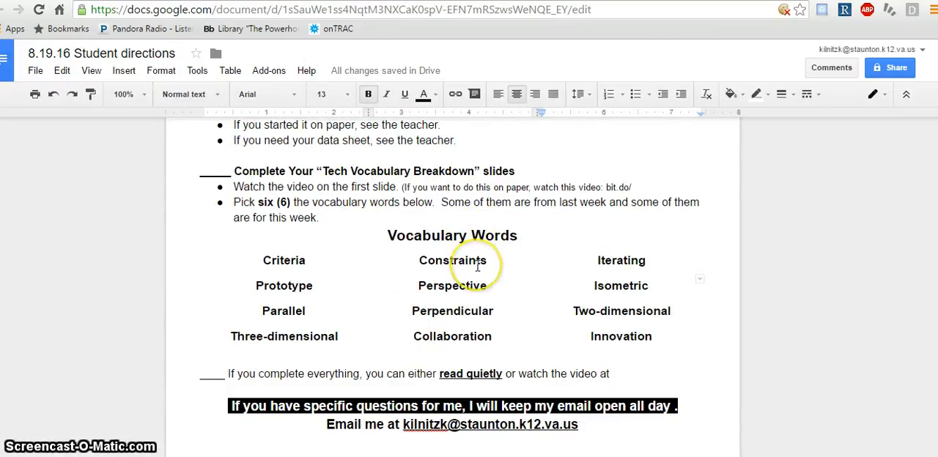
mouse_move(630, 189)
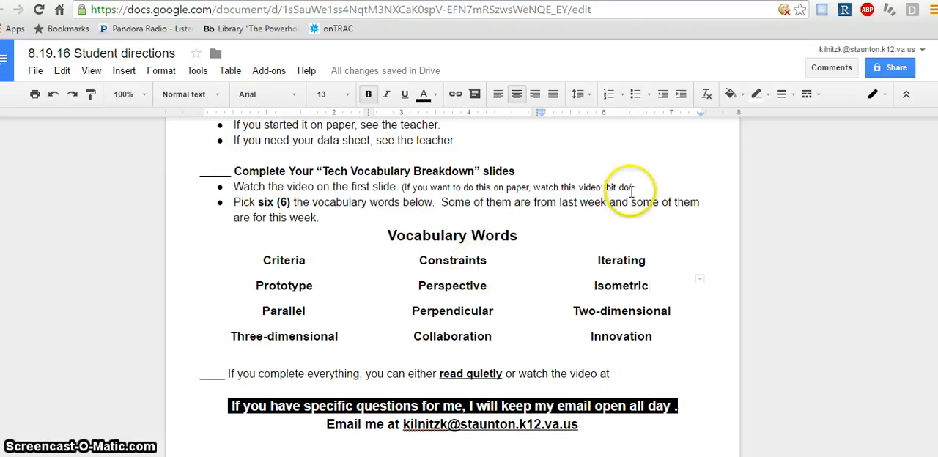
mouse_move(445, 208)
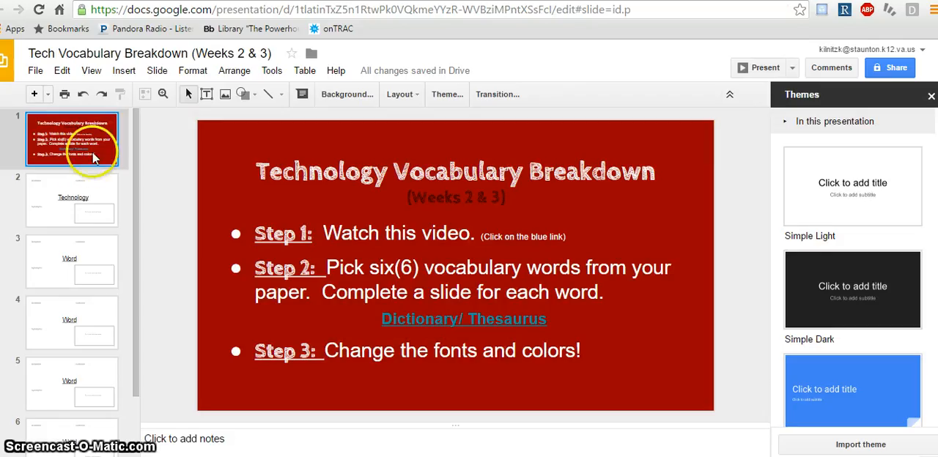
mouse_move(79, 219)
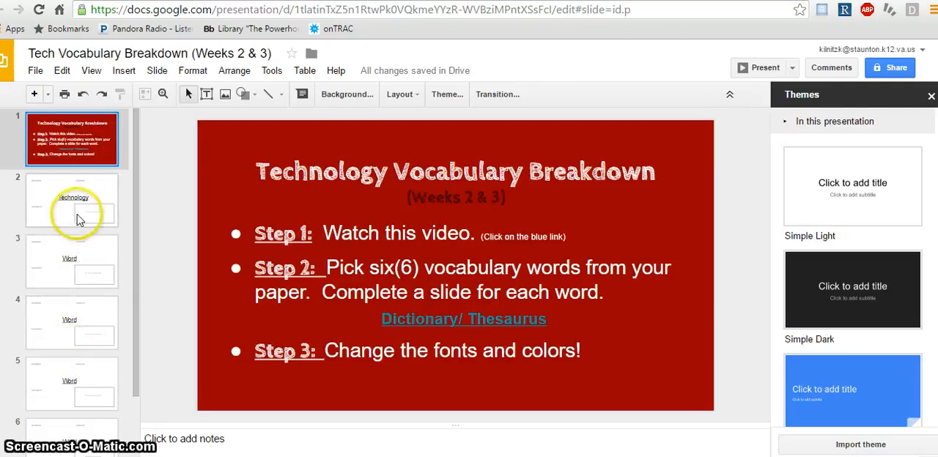
- Preview the Technology slide, then reveal the Dictionary/Thesaurus link to dictionary.com on slide 1
left_click(72, 199)
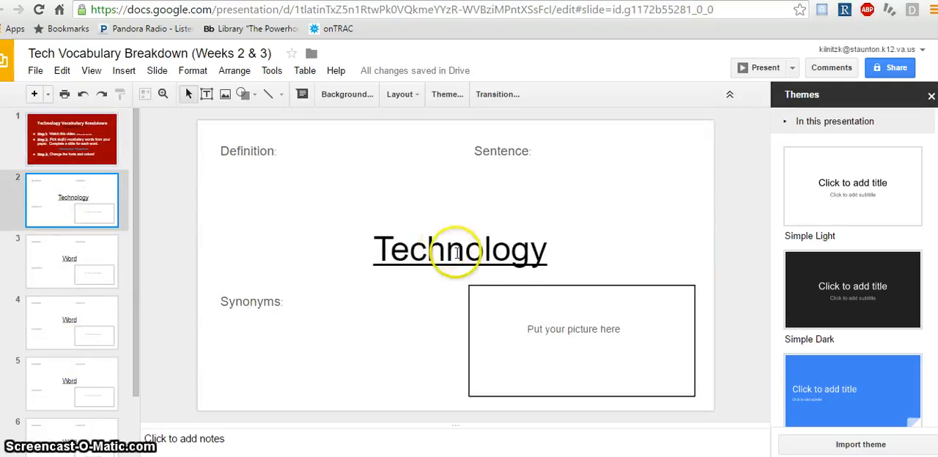
left_click(70, 140)
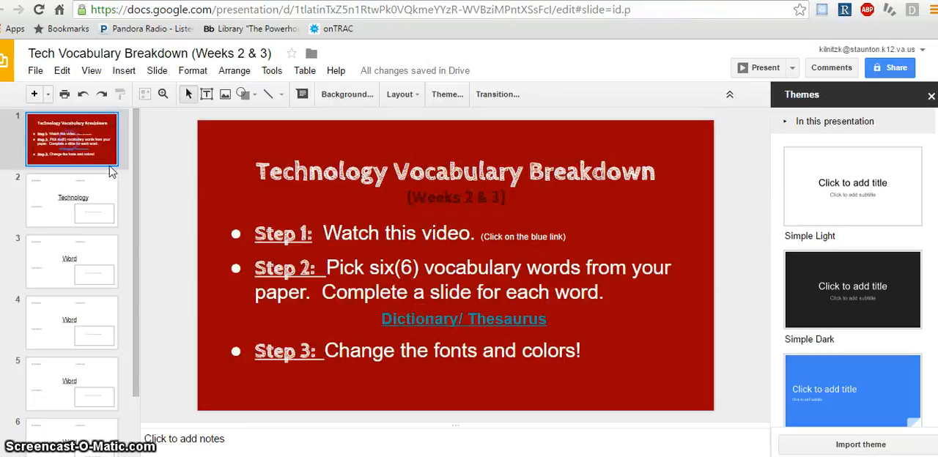
left_click(463, 320)
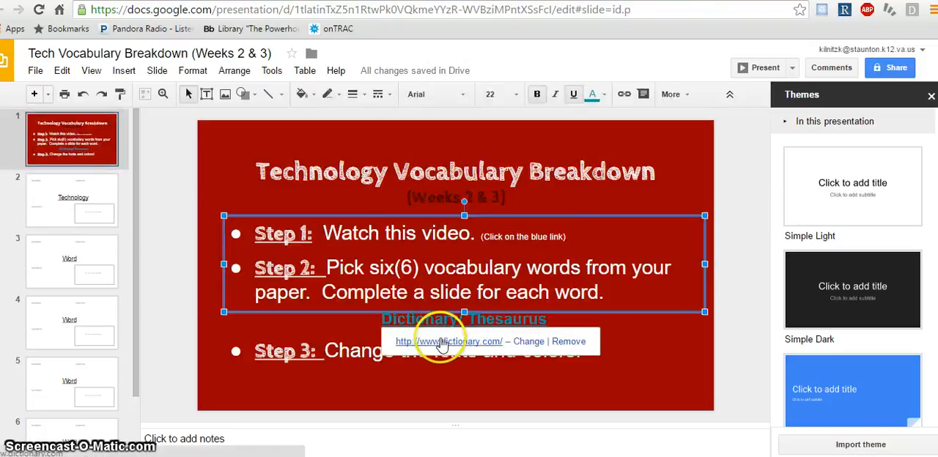
- Search Dictionary.com for 'technology' and view its numbered noun definitions
left_click(448, 340)
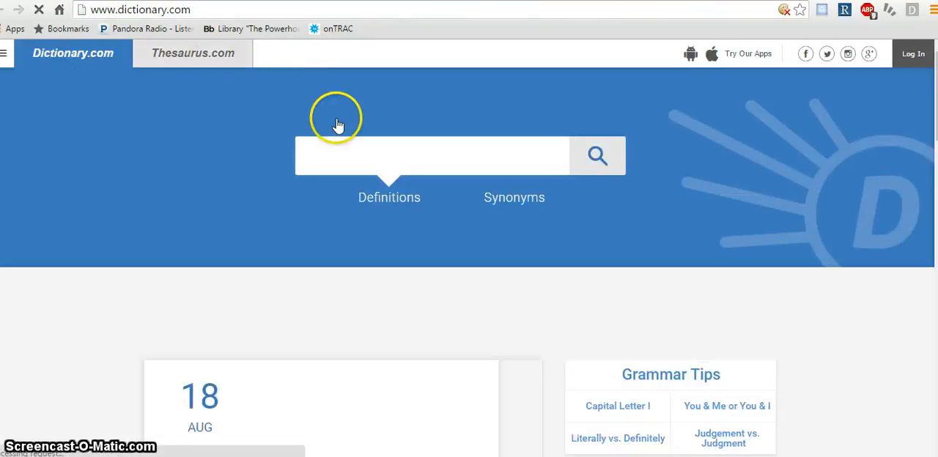
type("technology")
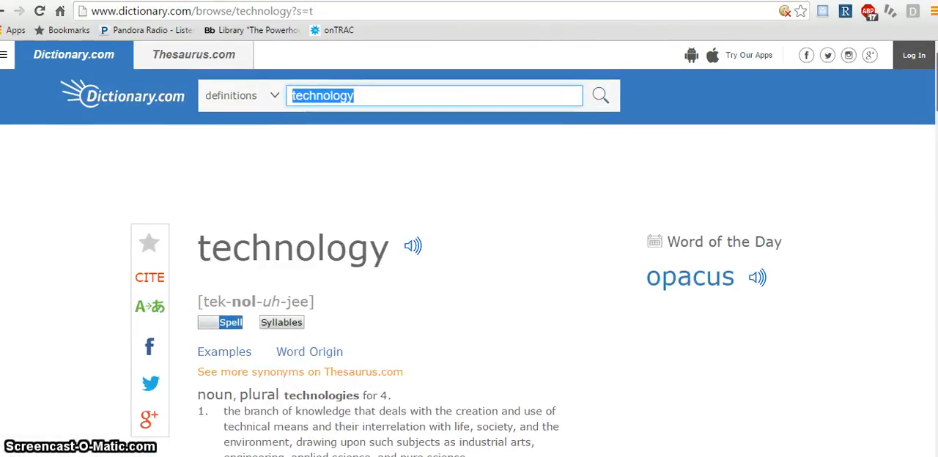
scroll("down", 3)
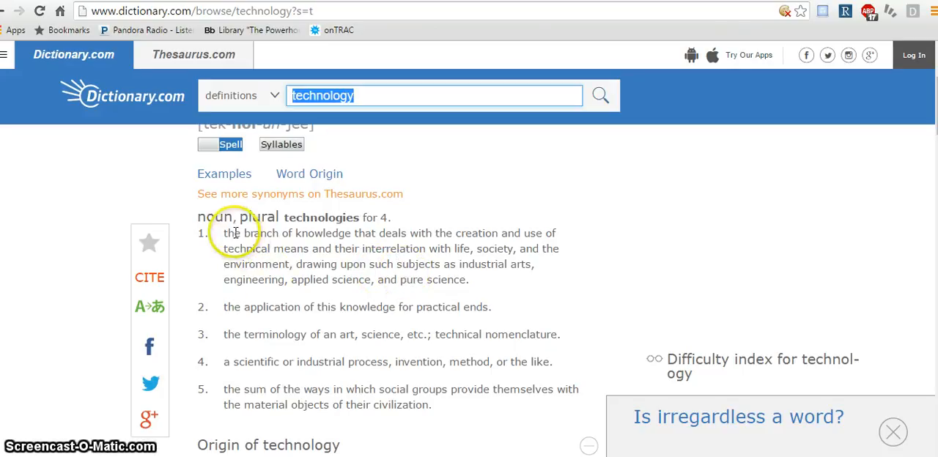
mouse_move(472, 237)
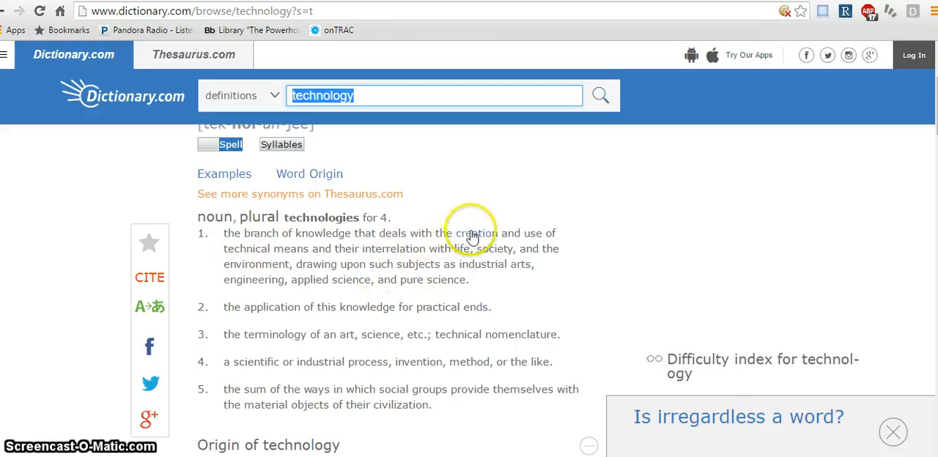
mouse_move(375, 258)
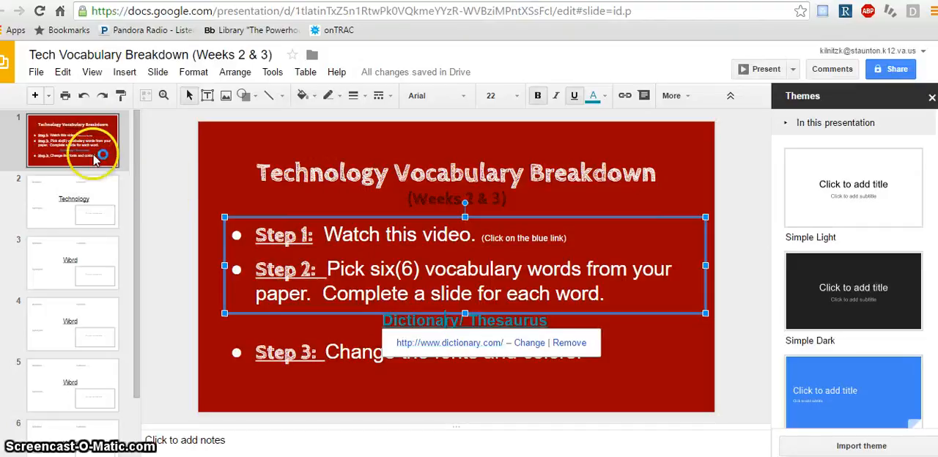
- Enter the definition 'knowledge about making and using things with technical means' on the Technology slide
left_click(74, 201)
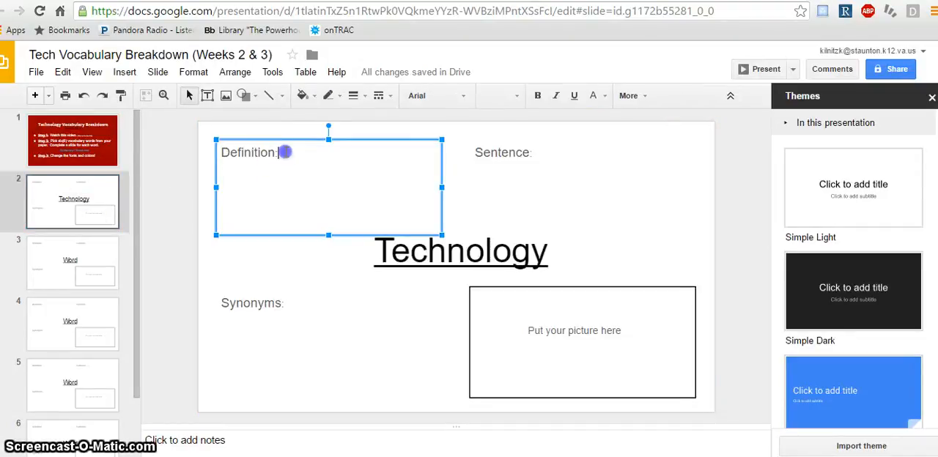
type("knowlegde")
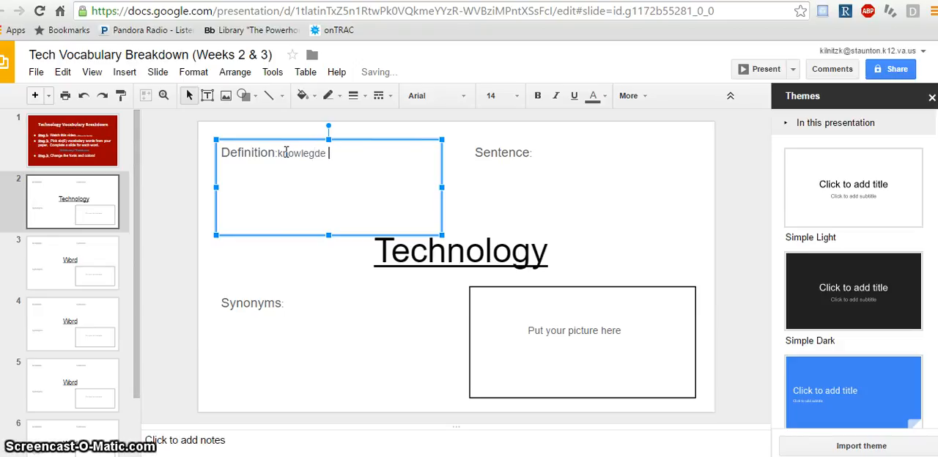
type("about making and us")
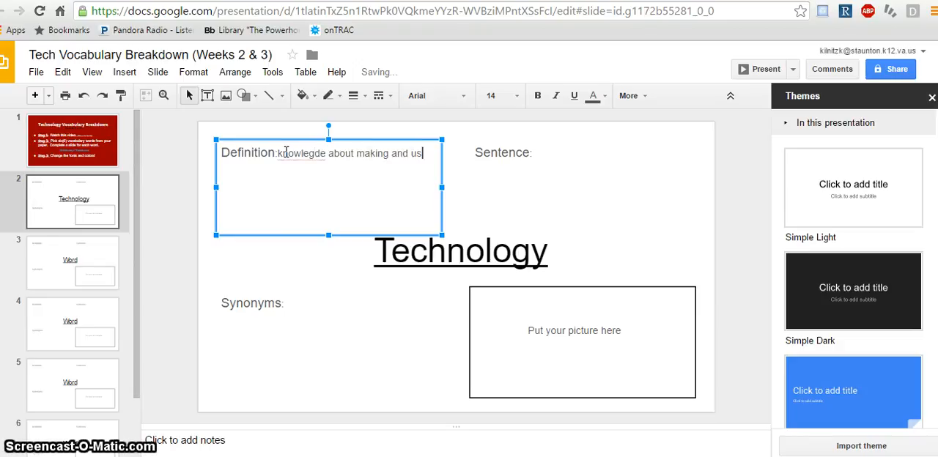
type("ing things wit")
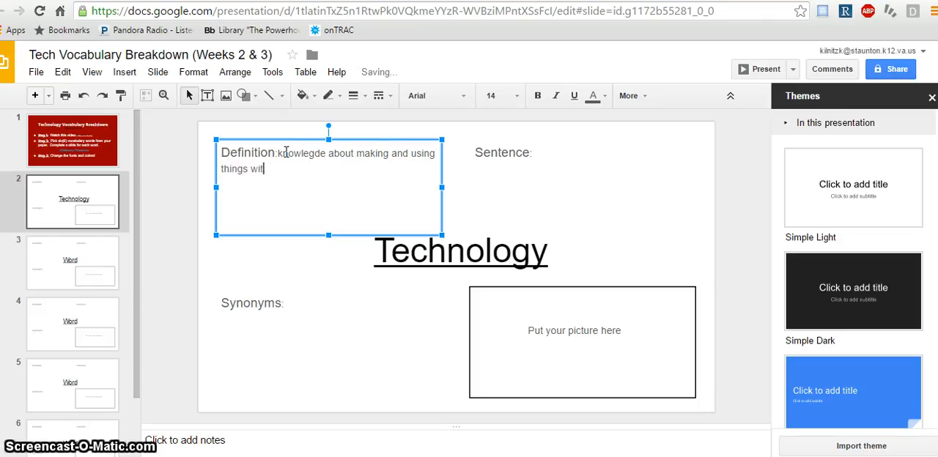
type("h techni")
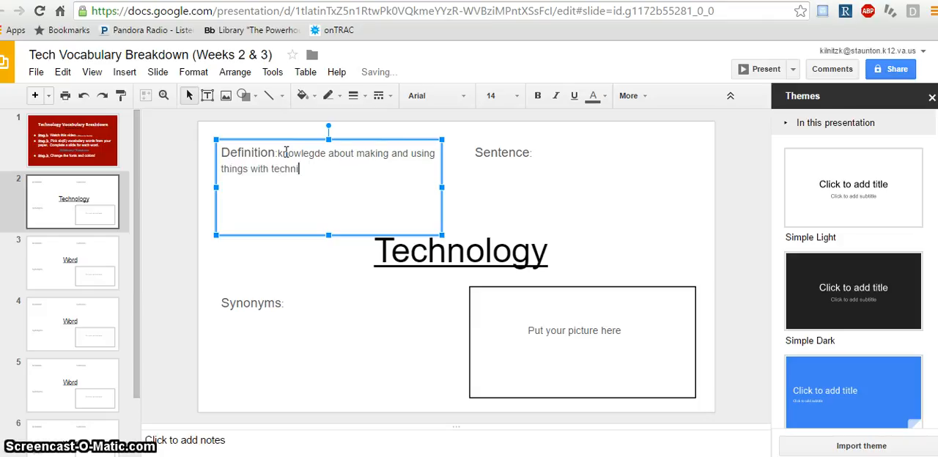
type("cal me")
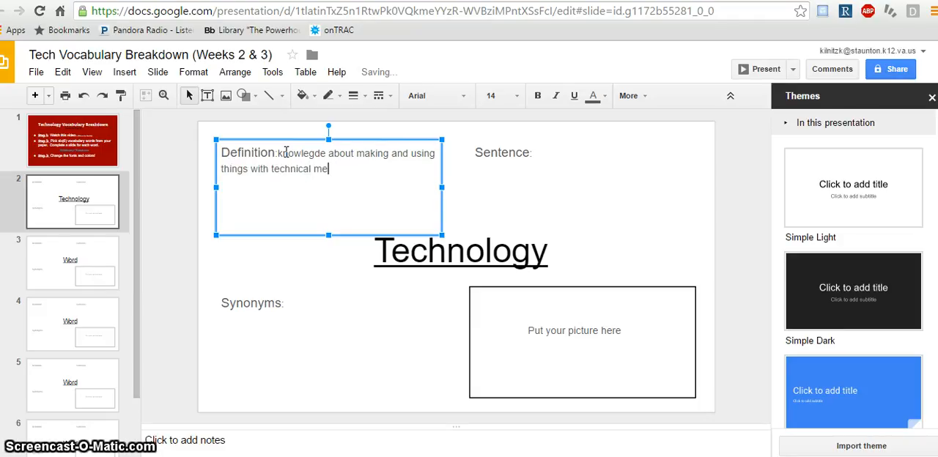
type("ans")
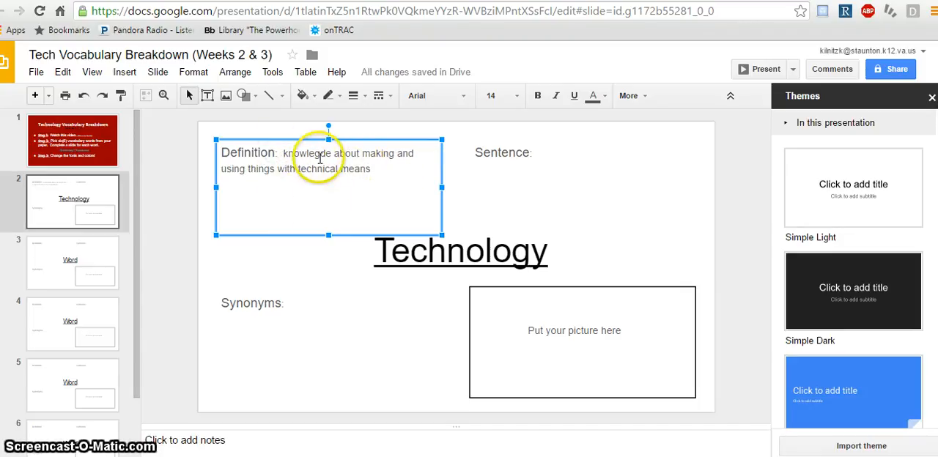
mouse_move(320, 277)
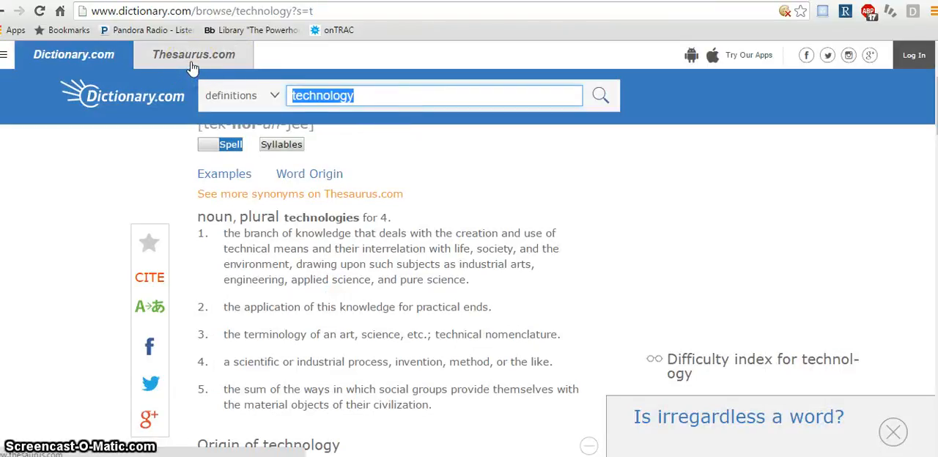
- Search Thesaurus.com for synonyms of technology
left_click(193, 54)
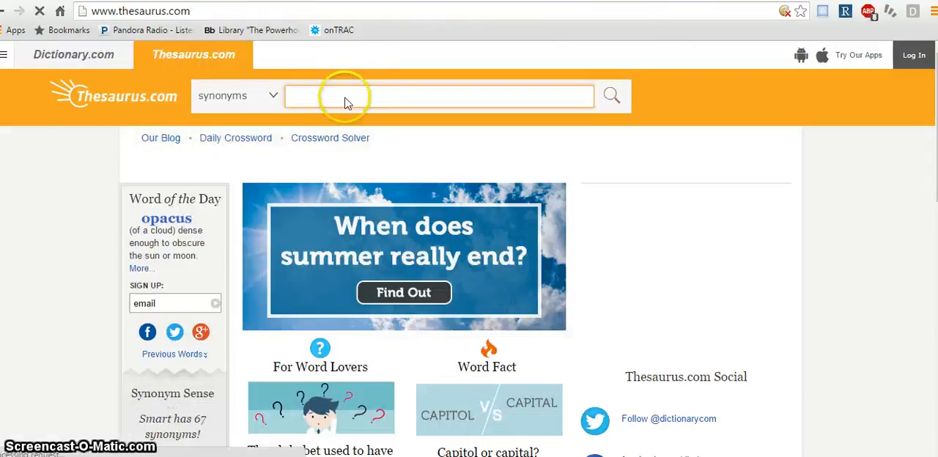
type("tech")
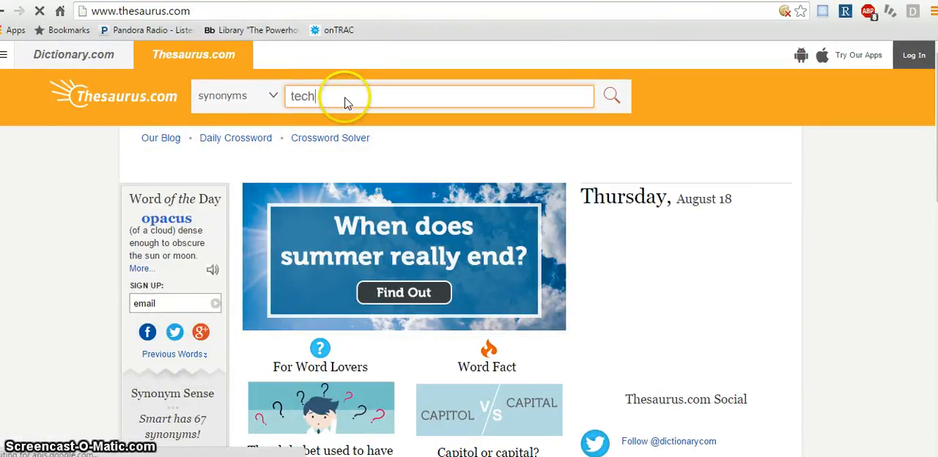
left_click(611, 95)
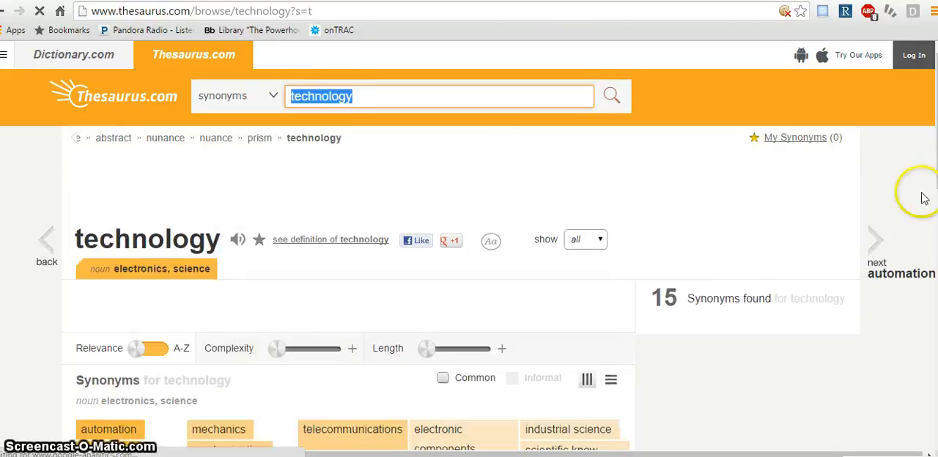
scroll("down", 3)
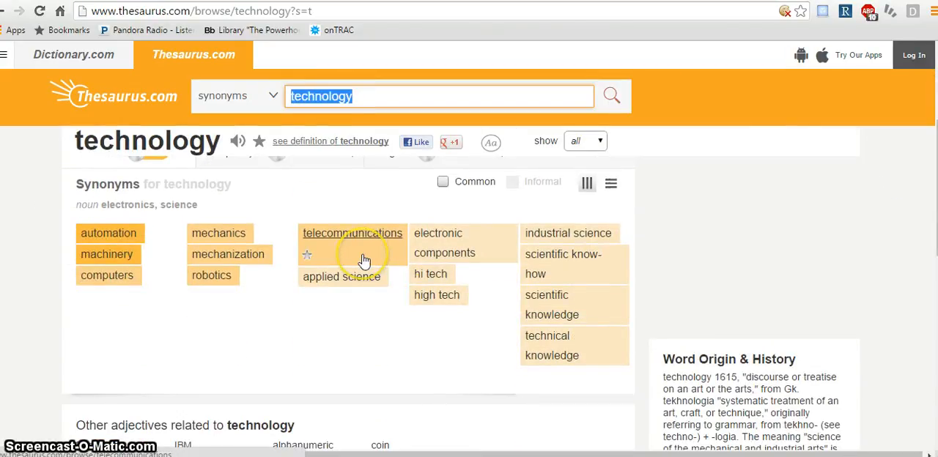
mouse_move(109, 255)
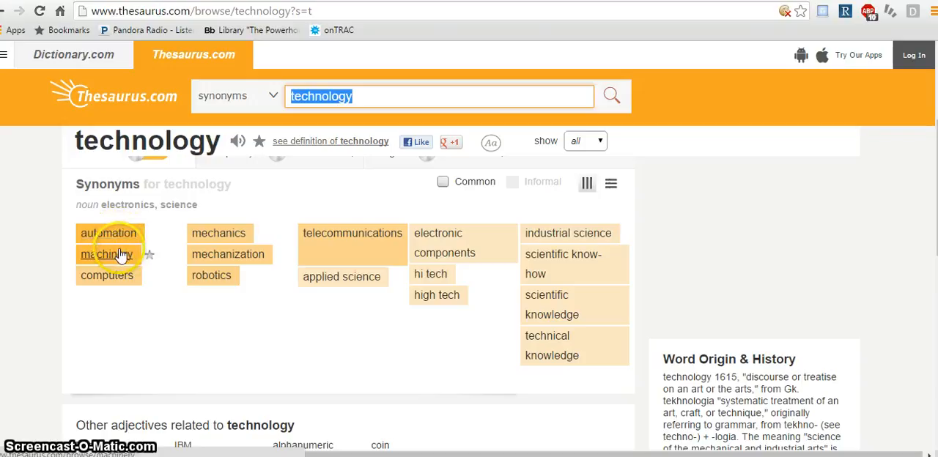
mouse_move(152, 286)
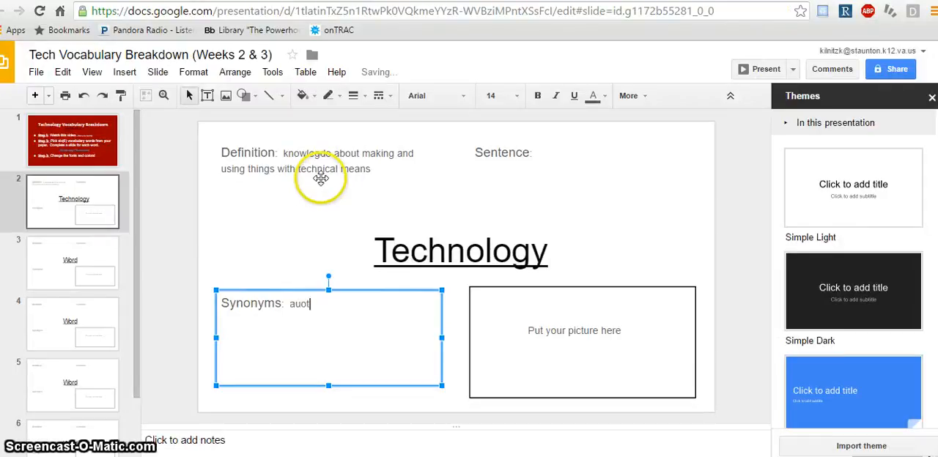
- List automation, mechanics, computing, robotics as synonyms, correcting the spelling of automation
type("mation, mechanics")
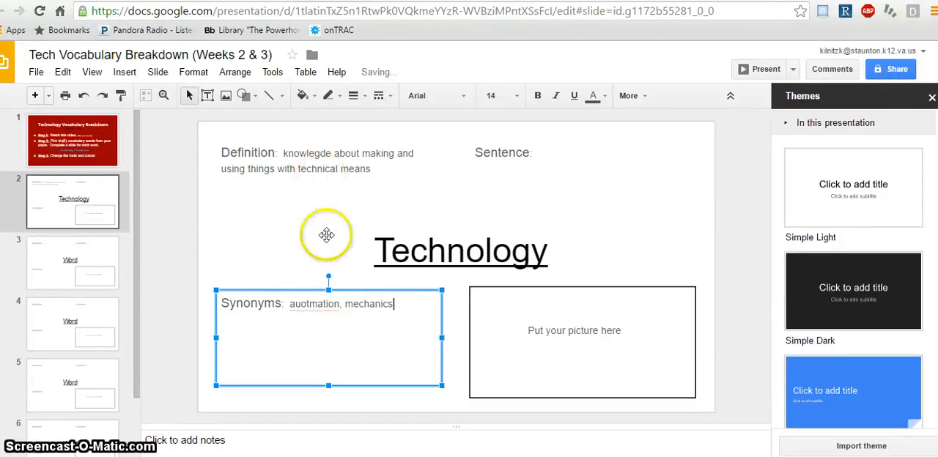
right_click(314, 303)
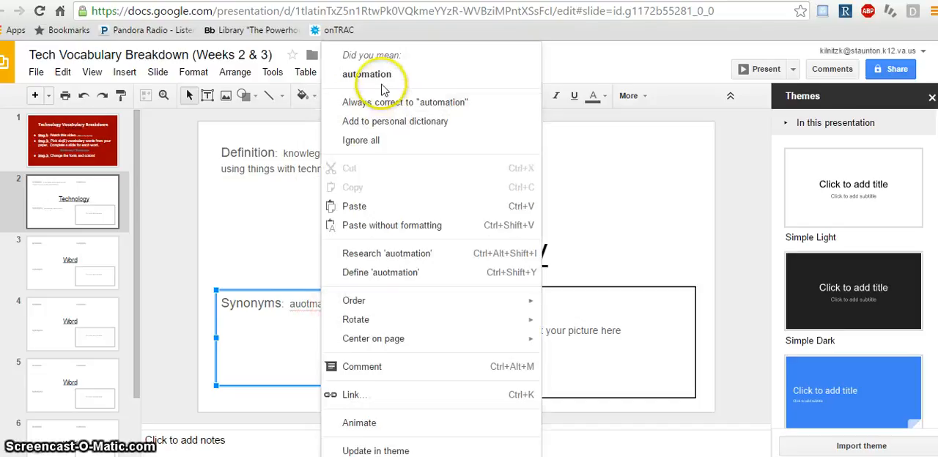
left_click(367, 74)
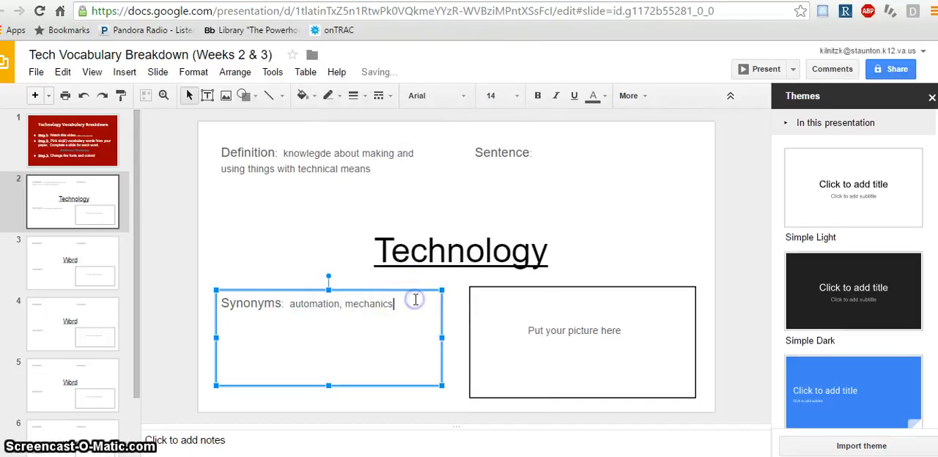
type(", computing, robo")
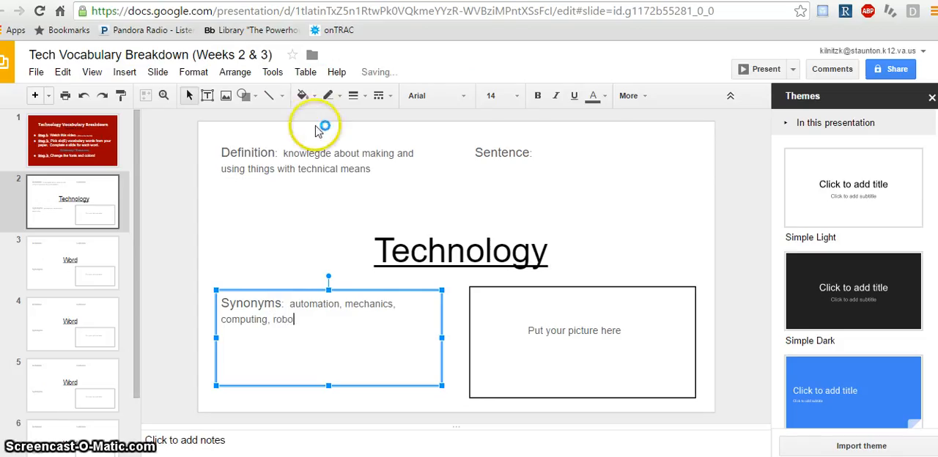
type("tics")
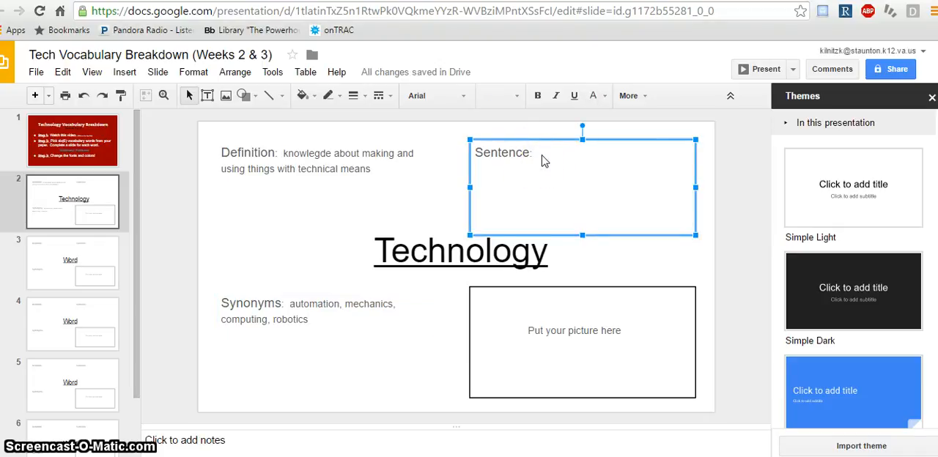
- Enter the sentence 'Students used technology to research a topic and design their robotics project.'
left_click(540, 154)
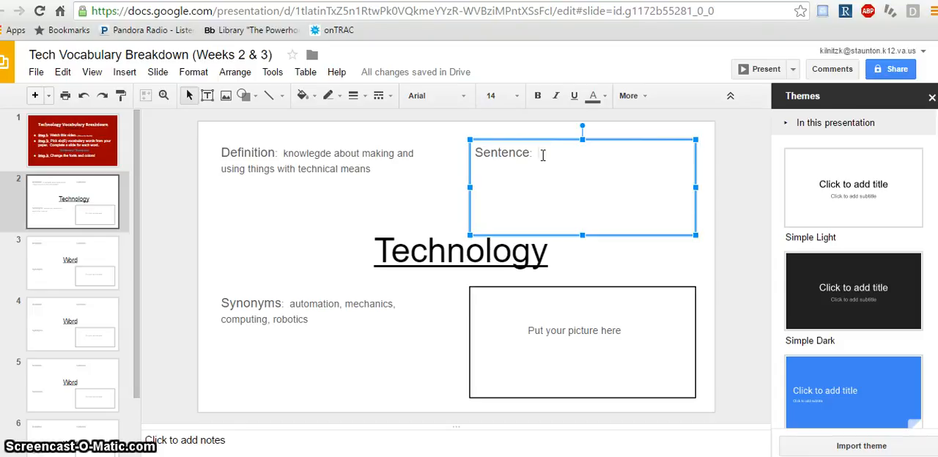
type("Students")
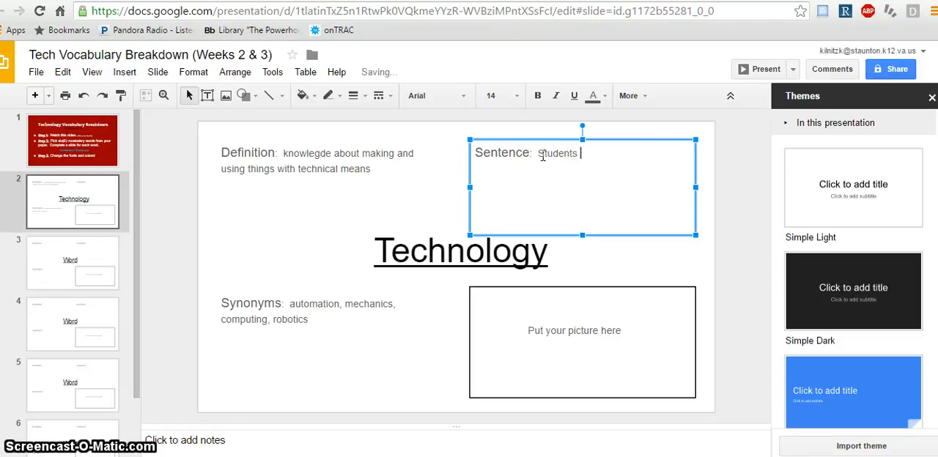
type("used techn")
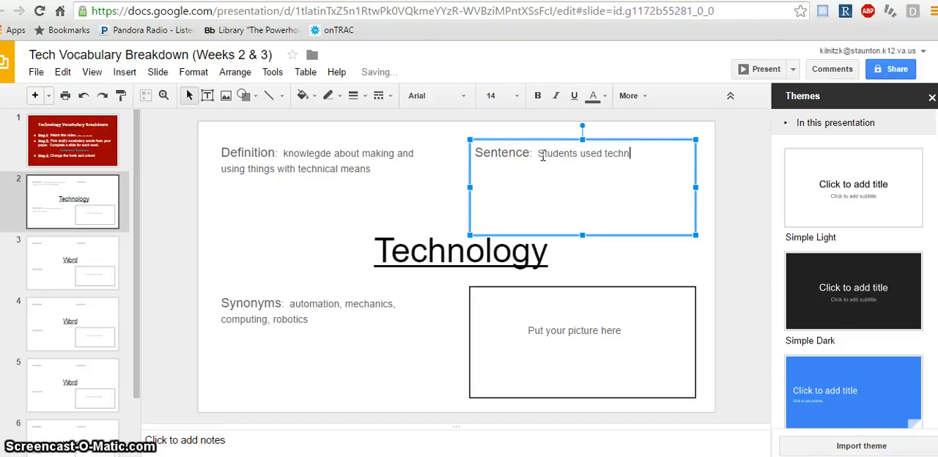
type("ology to research a topic an")
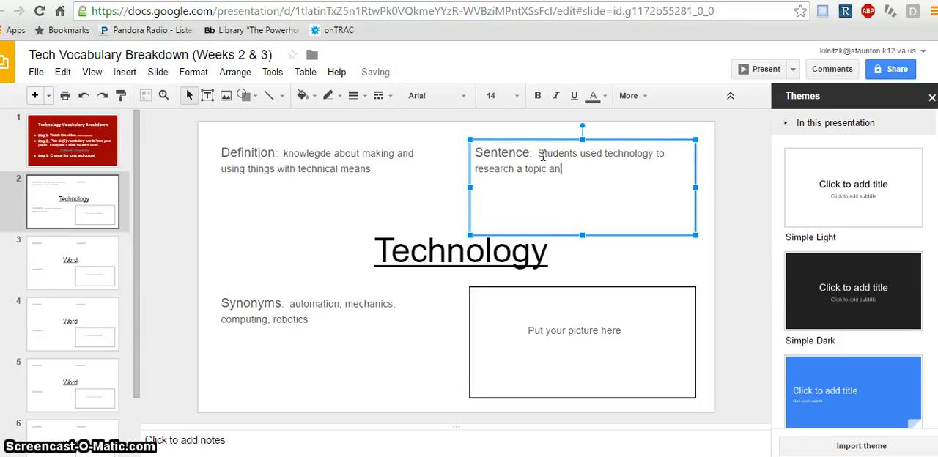
type("d design their robotics ki")
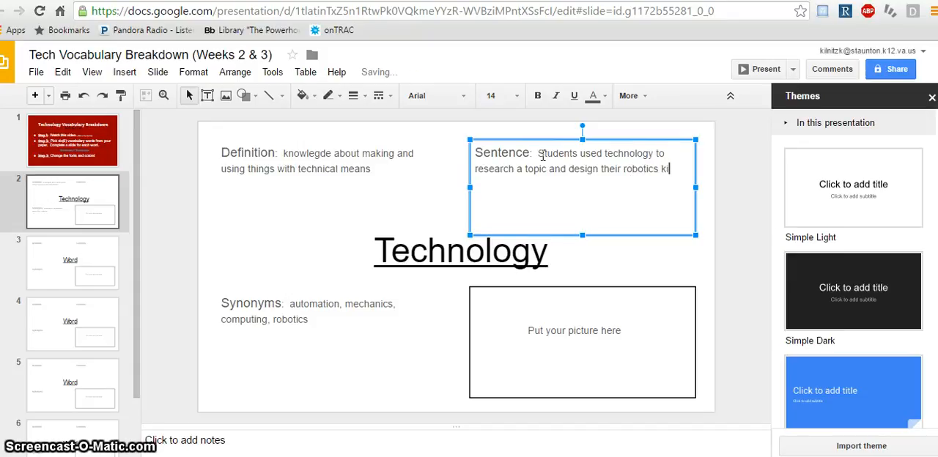
type("project.")
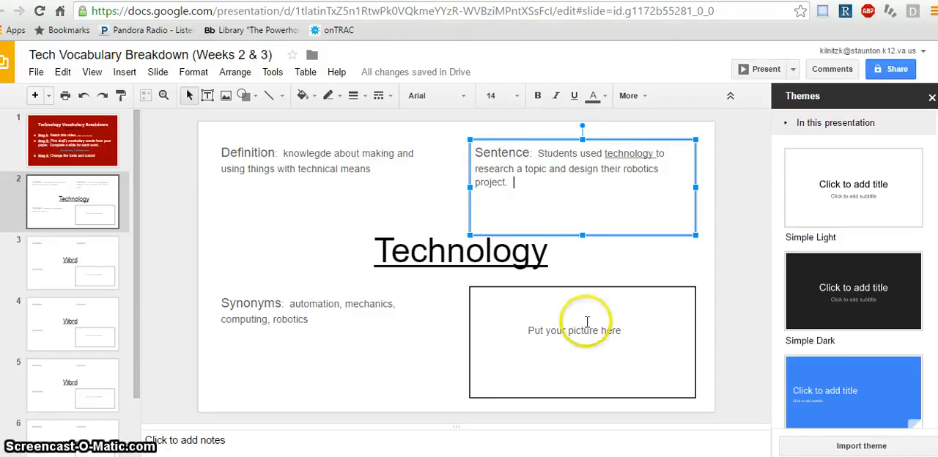
mouse_move(589, 335)
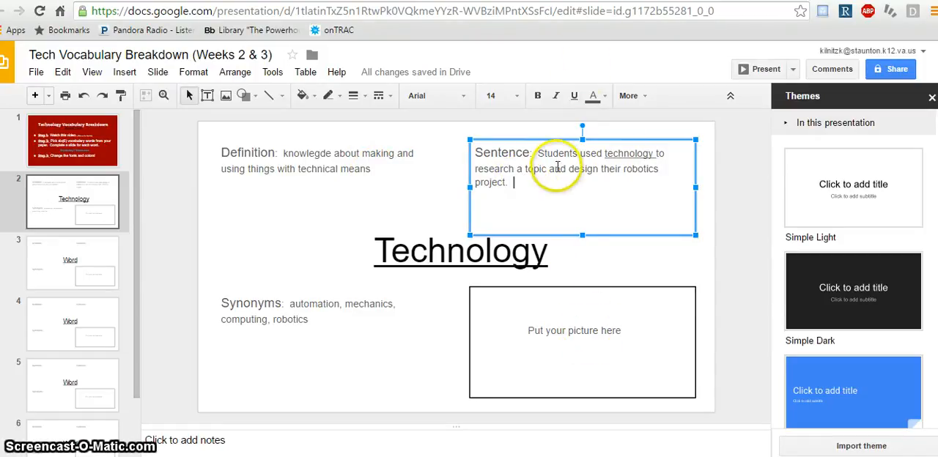
mouse_move(100, 66)
type("students using technology")
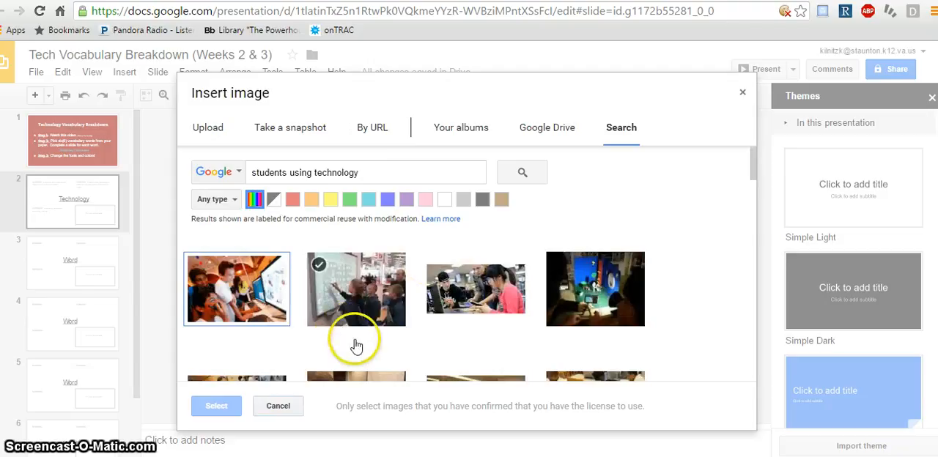
mouse_move(374, 315)
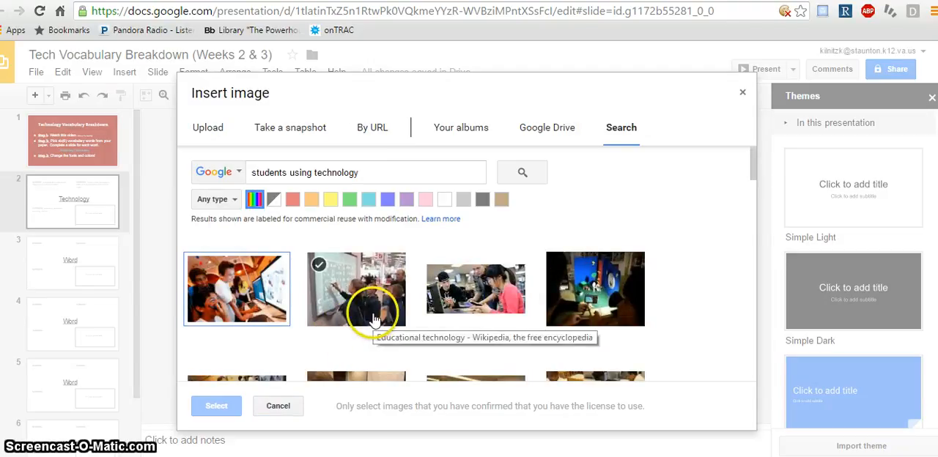
- Insert the searched photo of students at computers into the slide's picture area
left_click(236, 289)
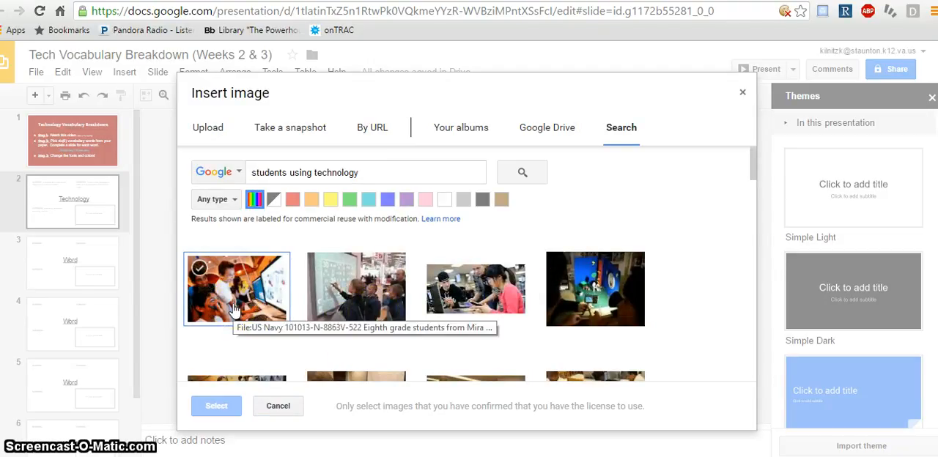
left_click(279, 406)
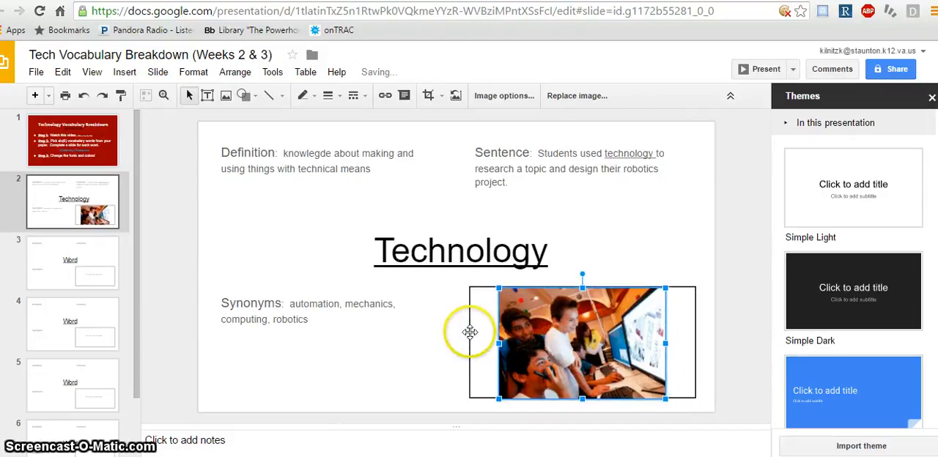
left_click(469, 334)
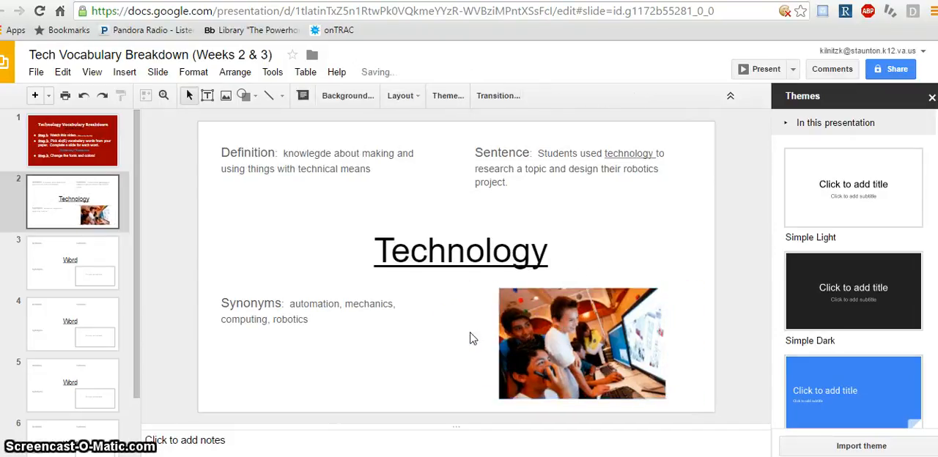
mouse_move(555, 278)
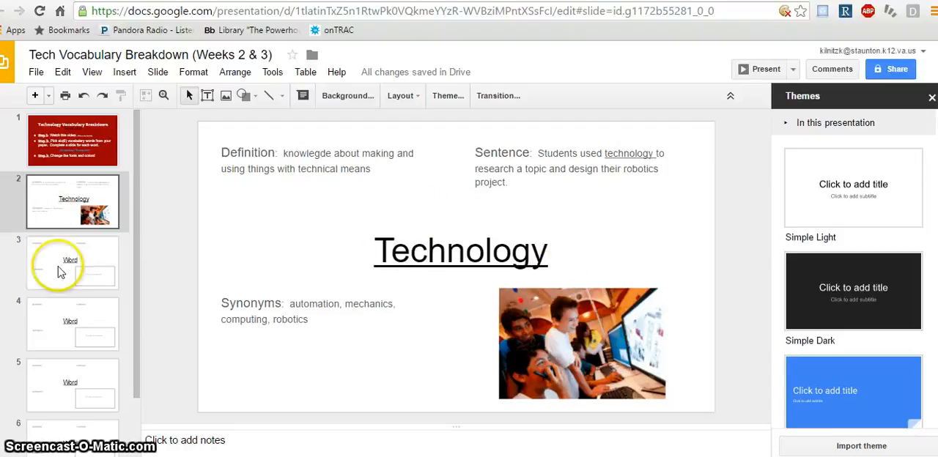
mouse_move(413, 336)
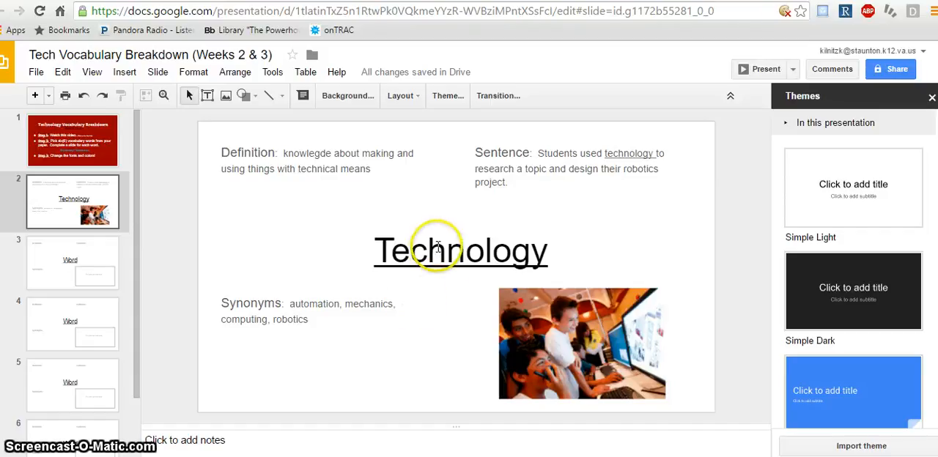
left_click(467, 96)
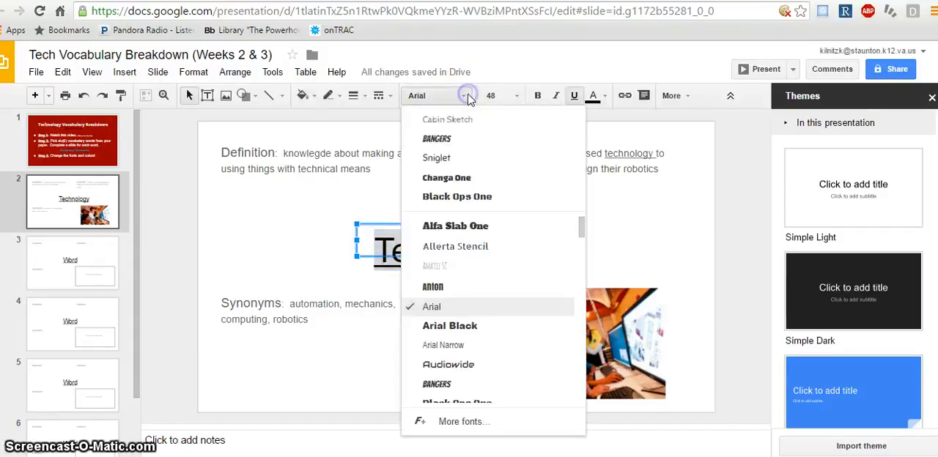
left_click(437, 159)
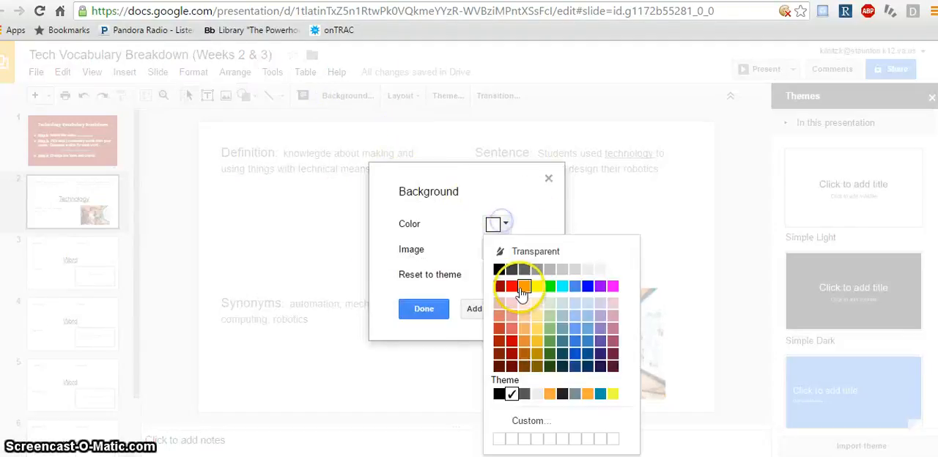
- Set a red slide background and make the definition text bold at size 18
left_click(510, 286)
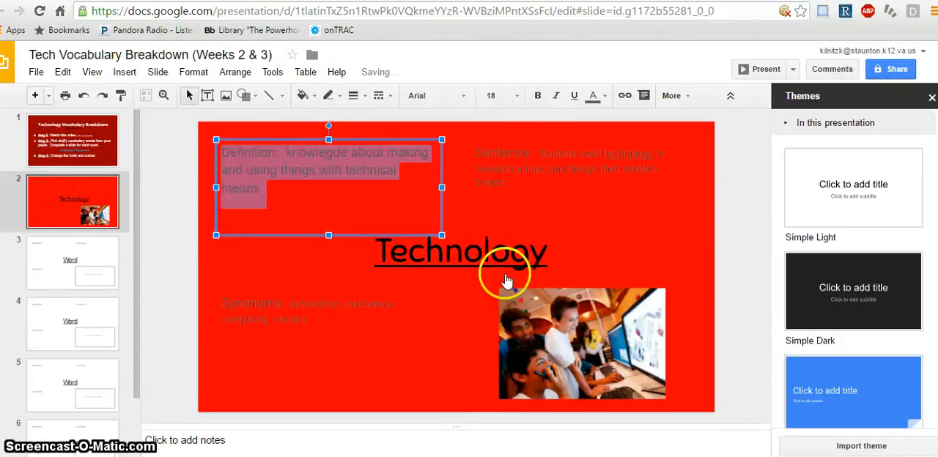
left_click(592, 95)
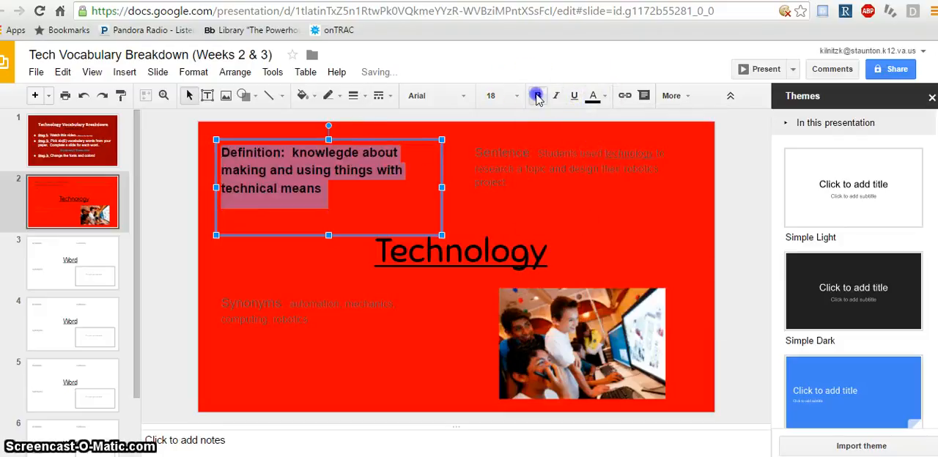
left_click(600, 231)
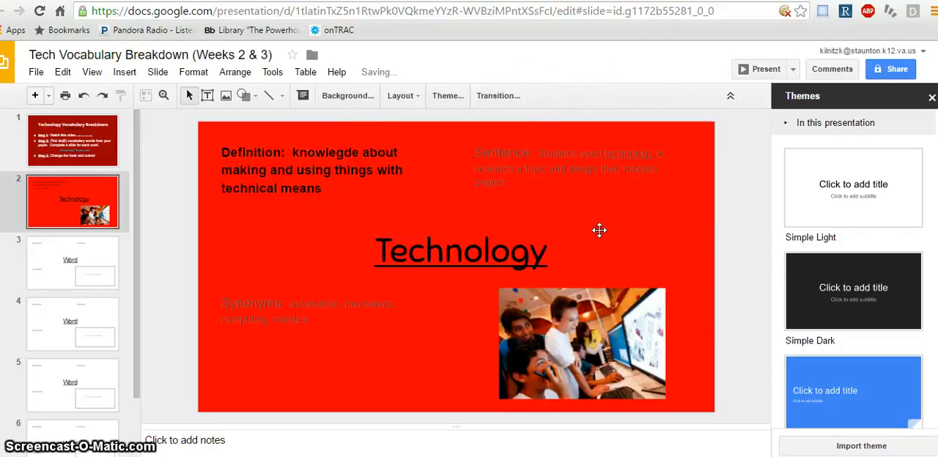
mouse_move(108, 314)
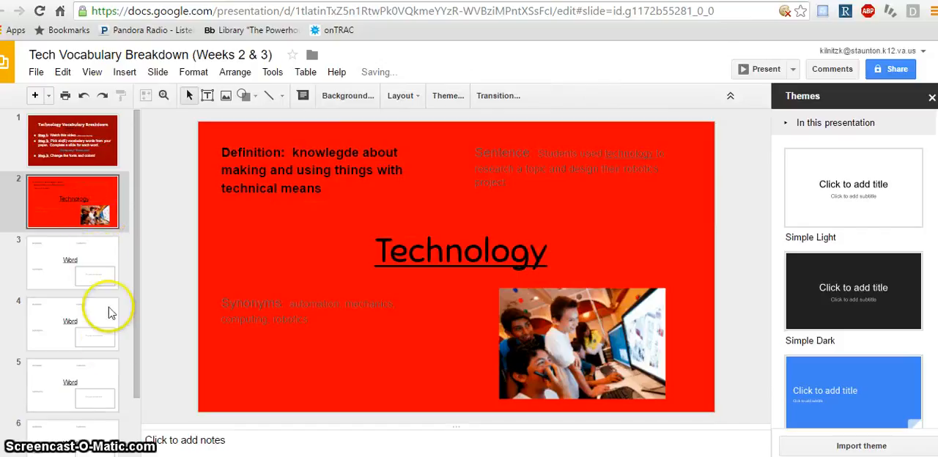